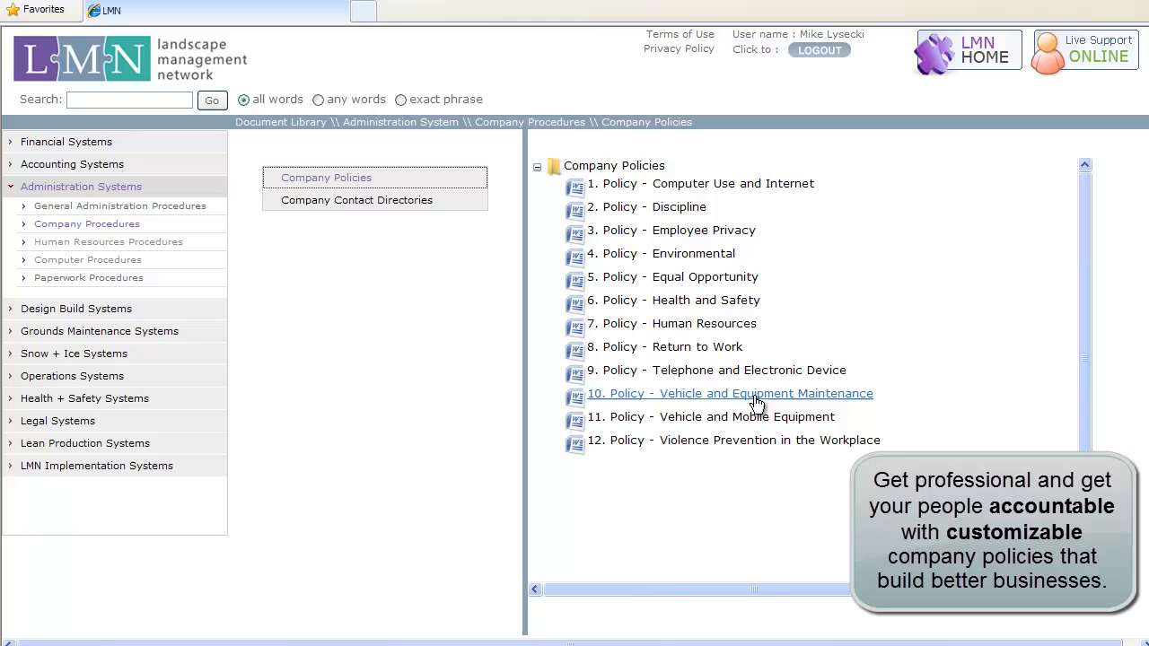
- Bring up the options menu for '10. Policy - Vehicle and Equipment Maintenance'
right_click(757, 393)
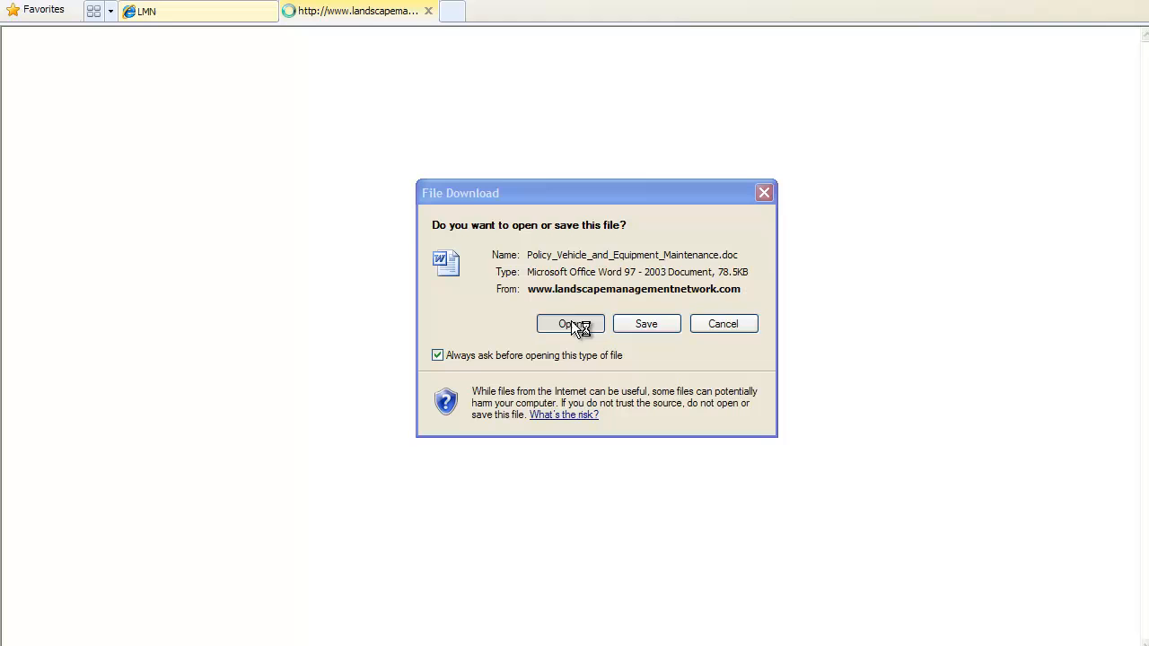
- Open the Vehicle and Equipment Maintenance policy from the File Download dialog
click(570, 324)
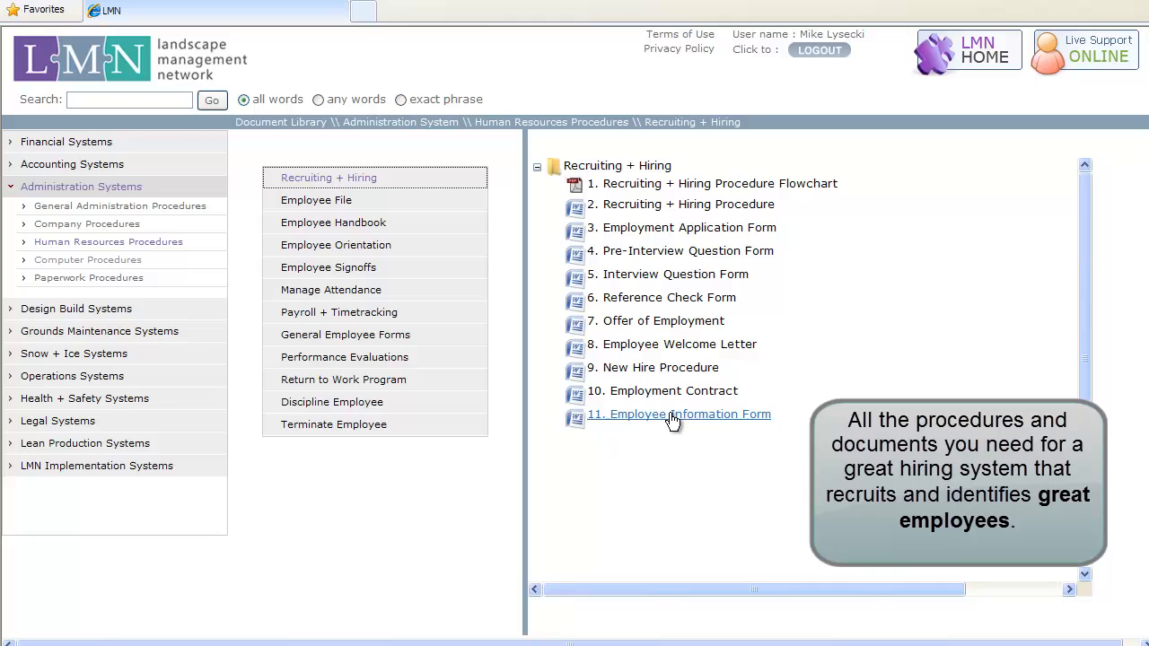
- Browse Employee Handbook, the orientation procedure's options, Manage Attendance, and Payroll + Timetracking
click(332, 221)
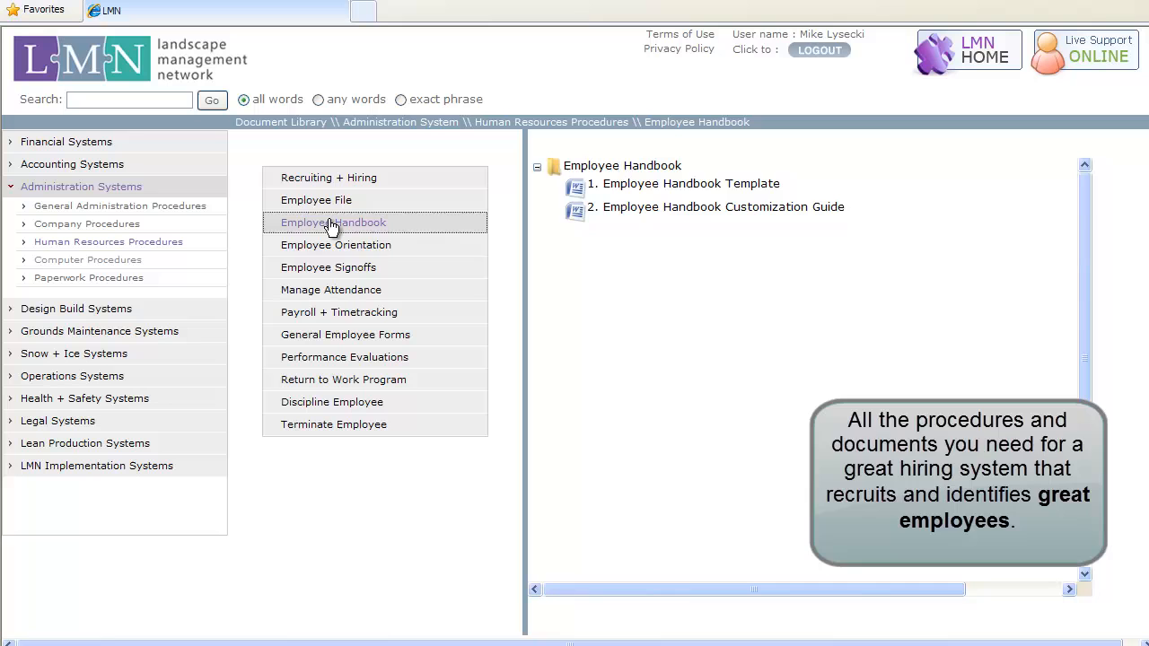
right_click(626, 184)
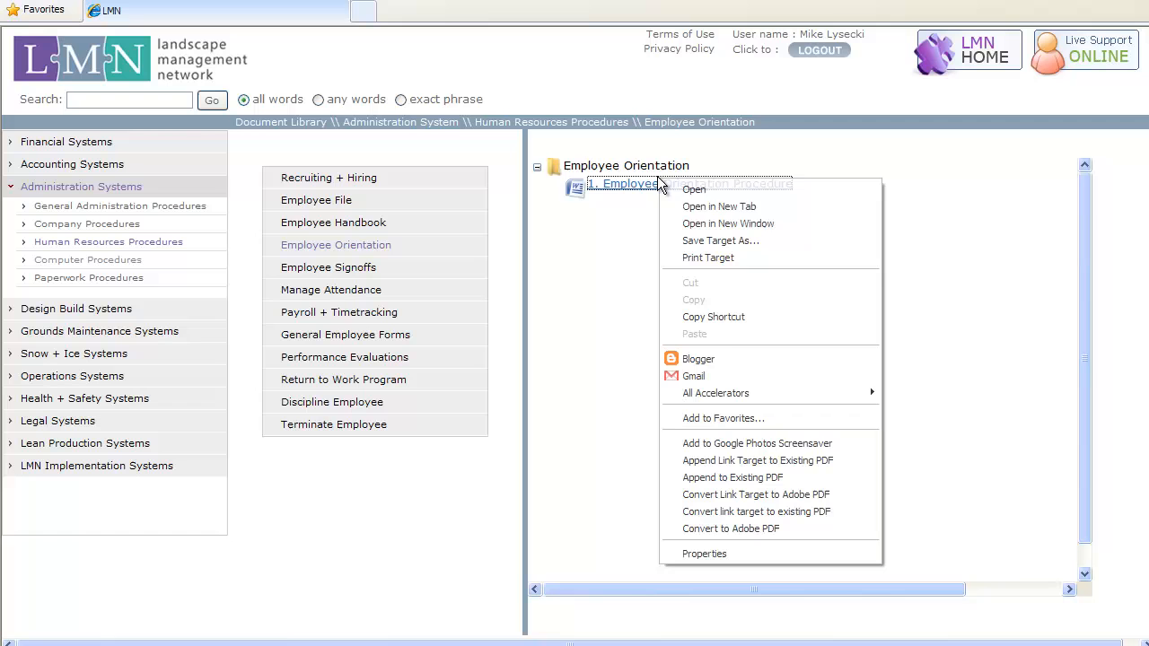
click(693, 190)
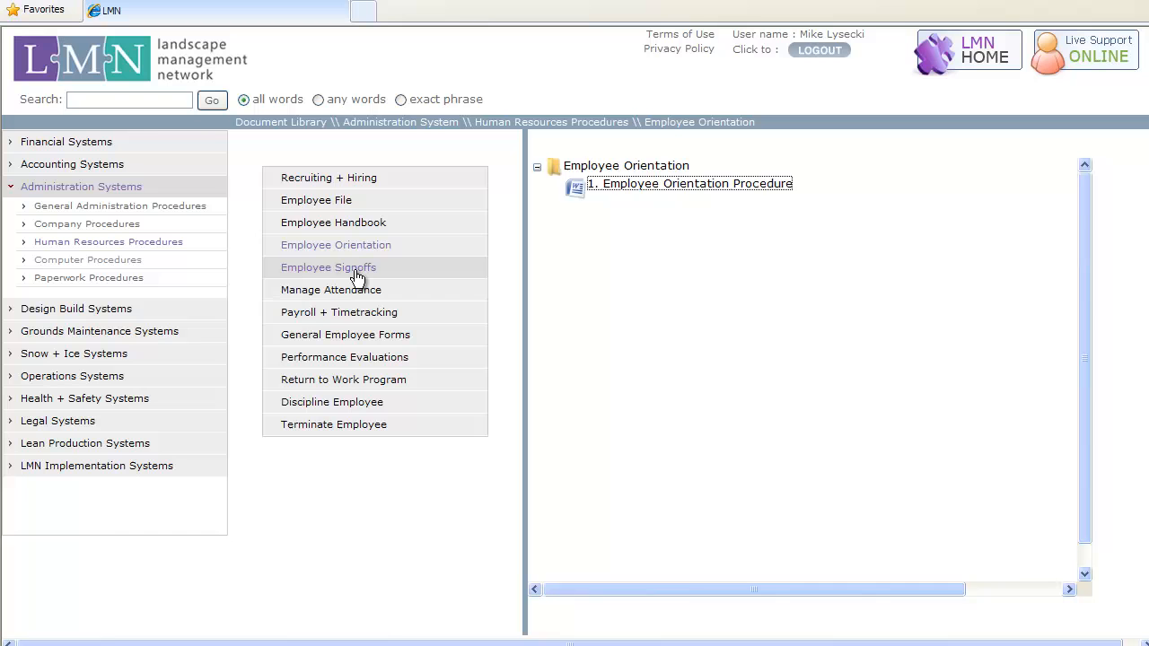
click(330, 289)
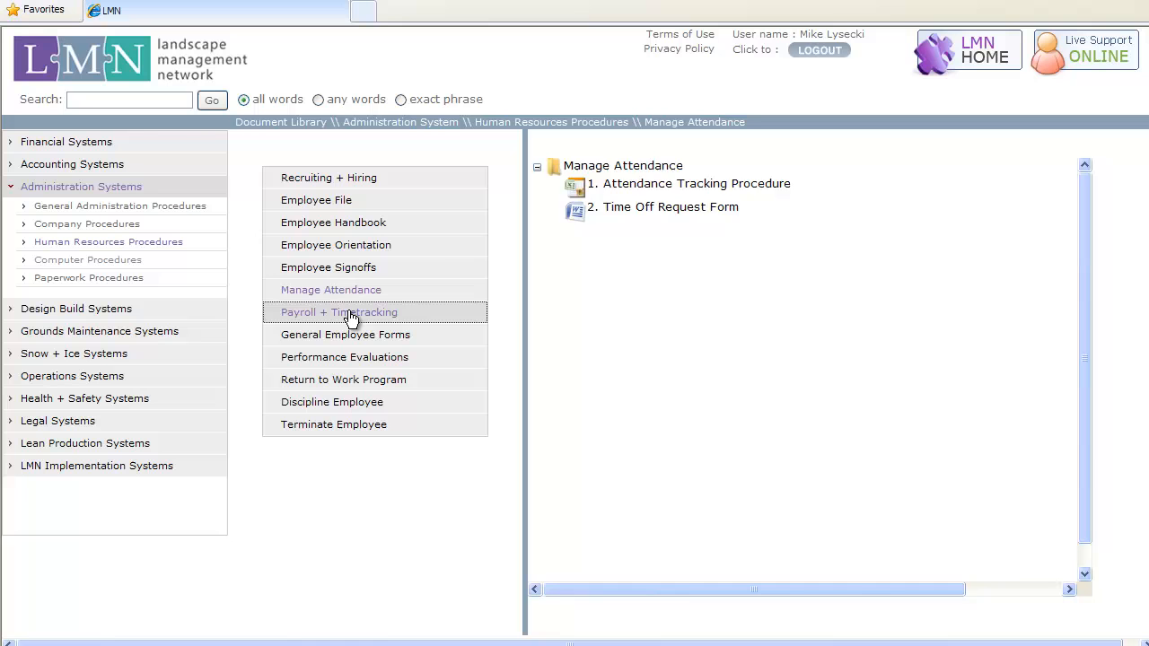
click(345, 357)
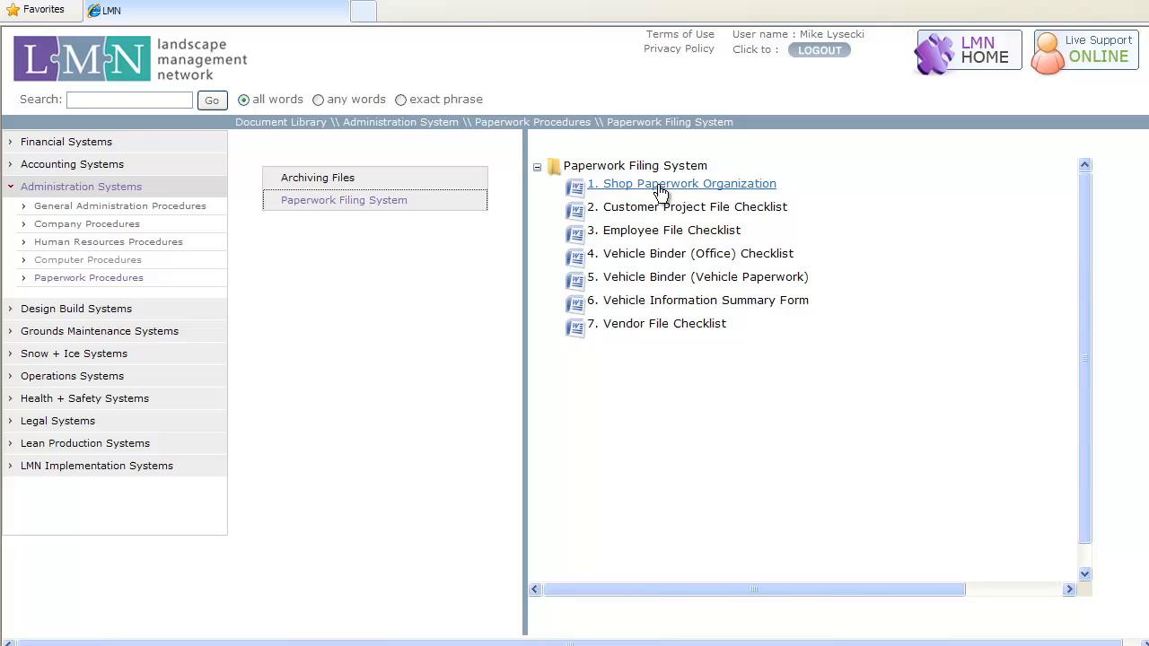
- Open '1. Shop Paperwork Organization' in Word and scroll down to its forms table
click(679, 183)
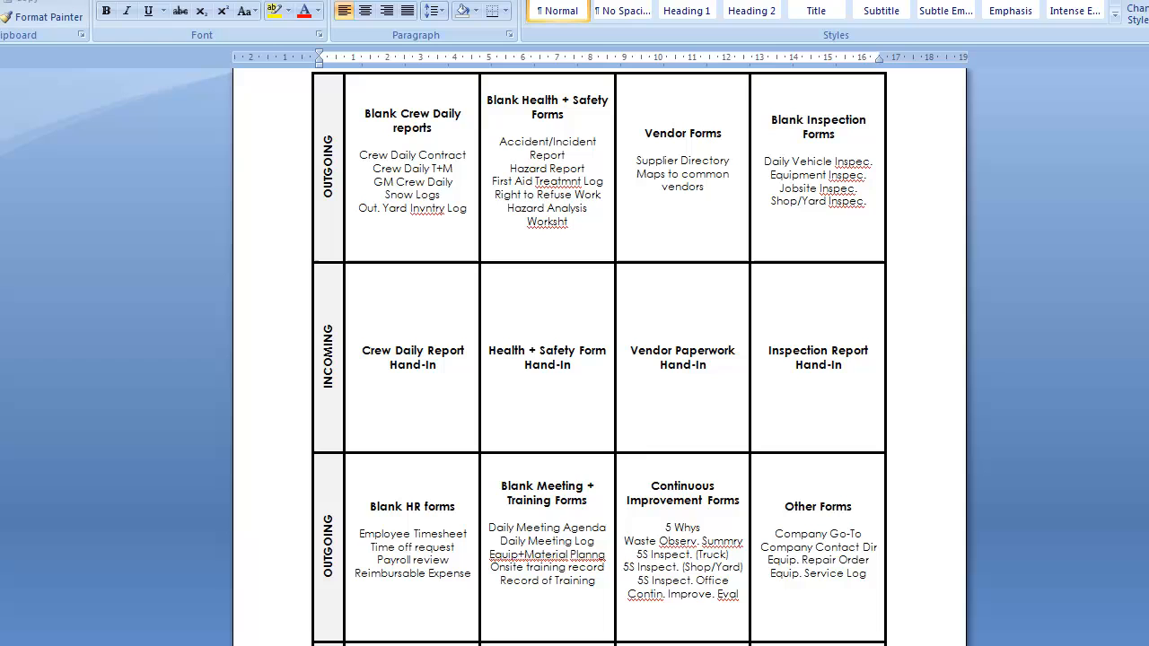
scroll(down, 3)
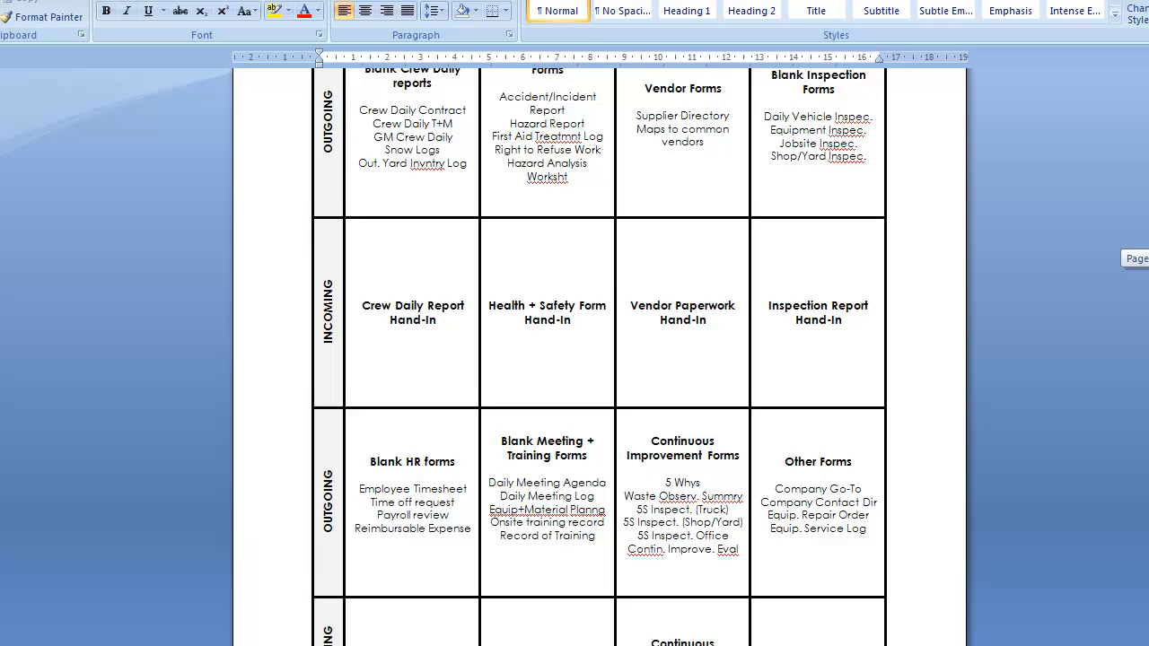